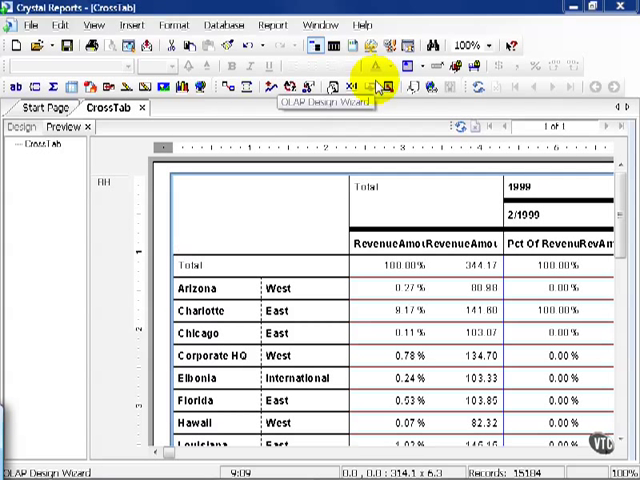
pyautogui.moveTo(380, 88)
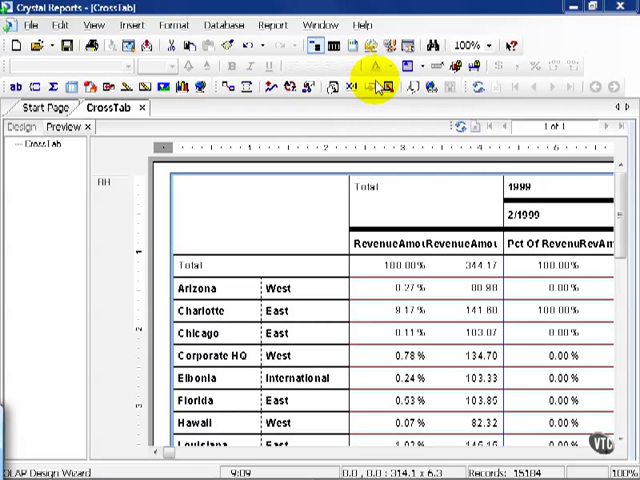
# Move Office Division above Office Name in the Cross-Tab Expert rows so divisions head the office lists
pyautogui.click(390, 264)
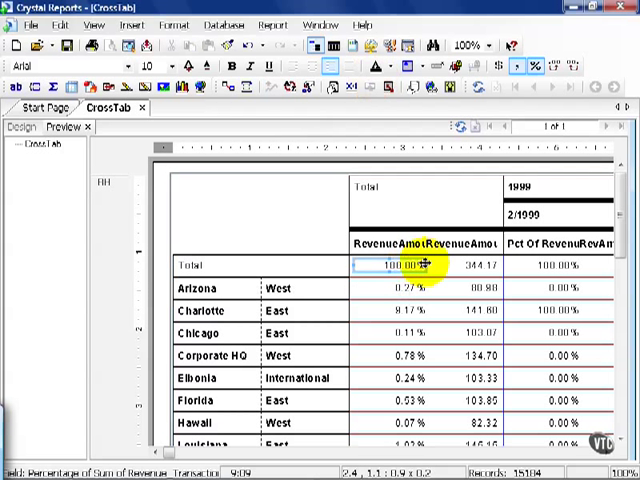
pyautogui.click(470, 264)
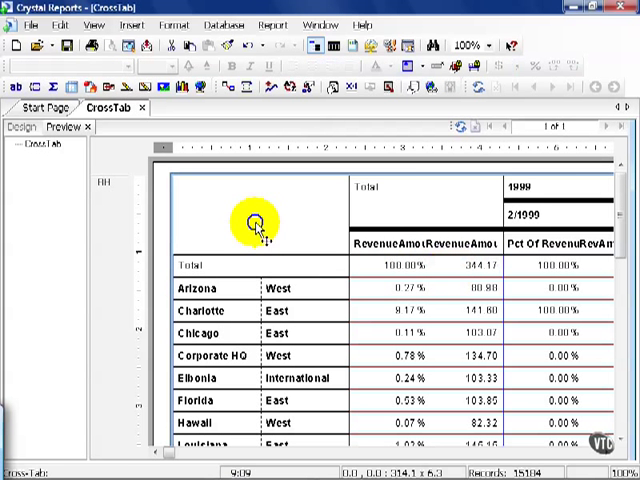
pyautogui.rightClick(256, 222)
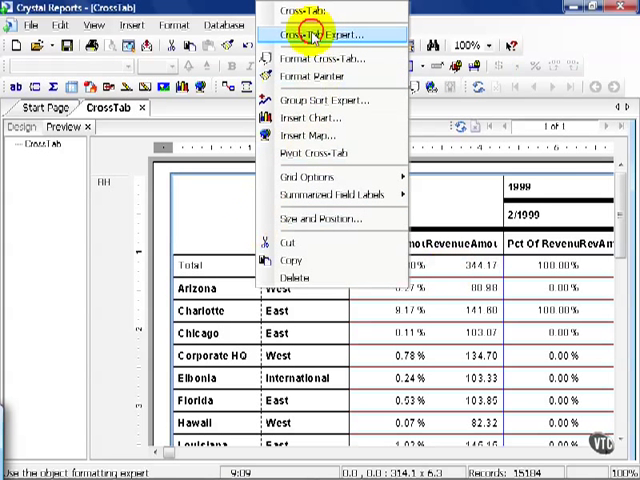
pyautogui.click(320, 36)
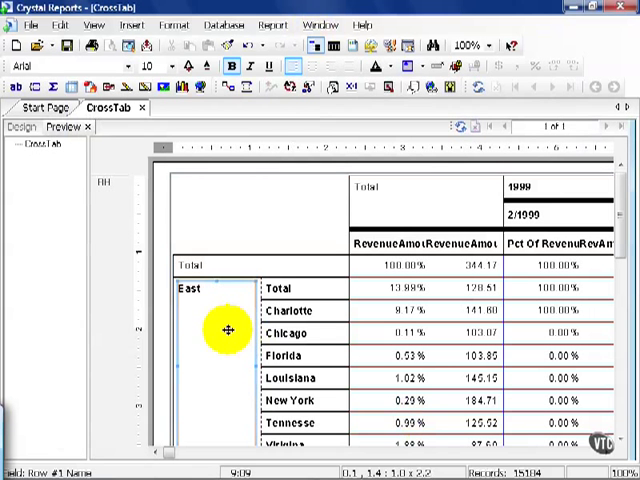
pyautogui.moveTo(236, 310)
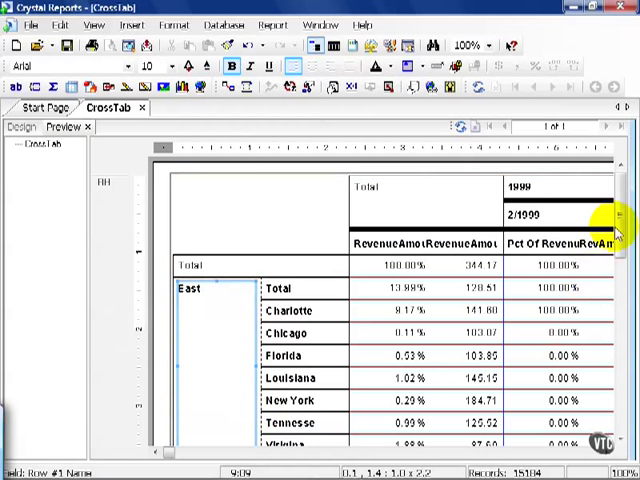
pyautogui.scroll(-3)
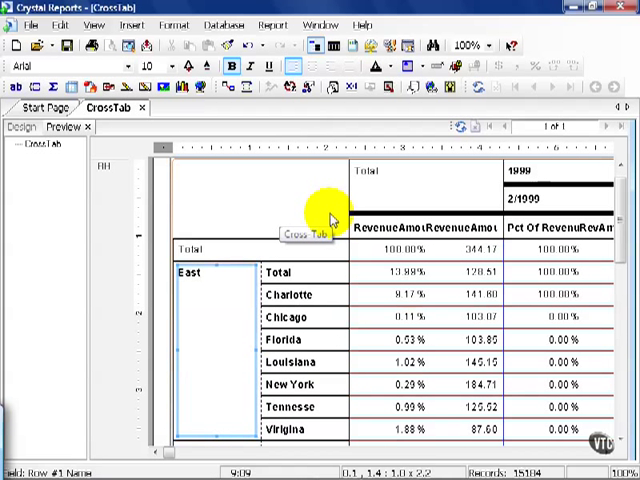
pyautogui.moveTo(332, 220)
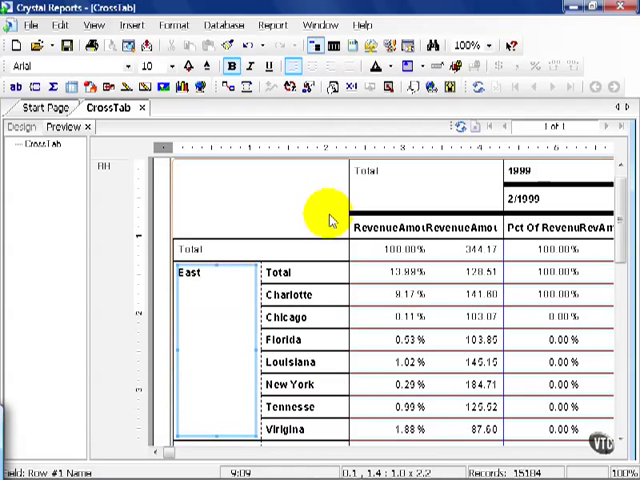
pyautogui.moveTo(260, 204)
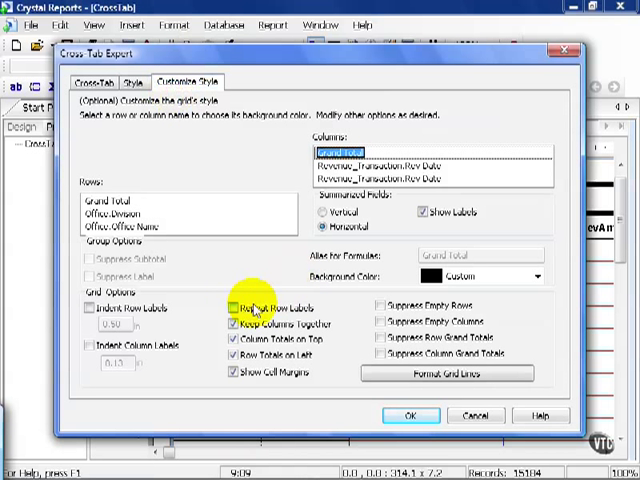
# Enable Repeat Row Labels under Customize Style in Cross-Tab Expert and apply it
pyautogui.click(408, 416)
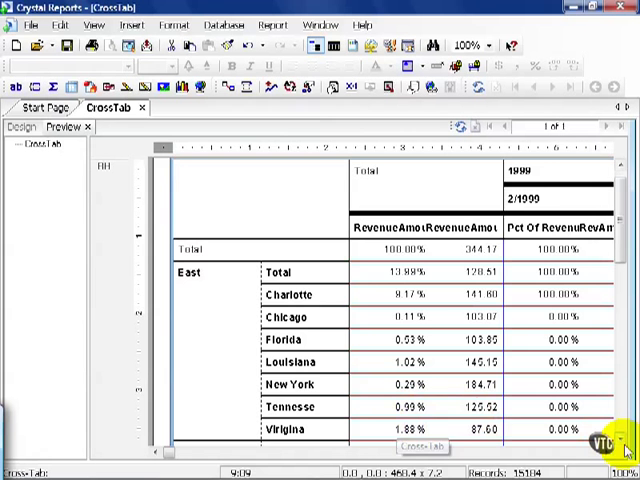